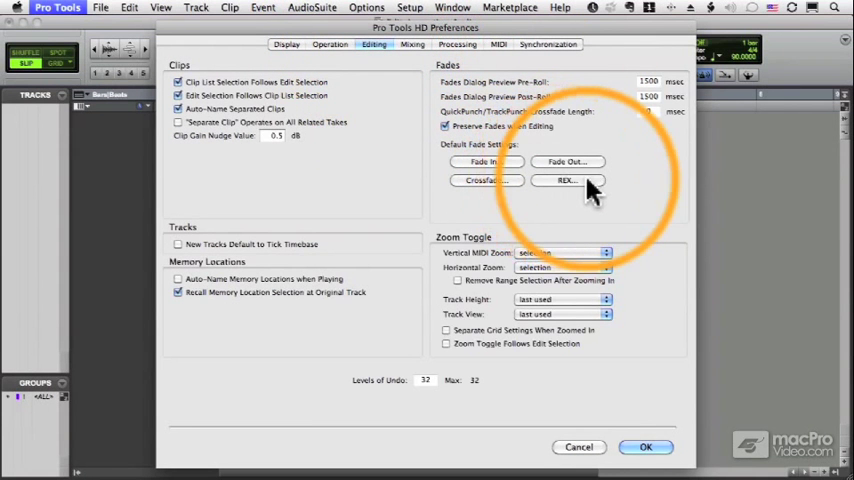
Set Drag and Drop from Desktop to conform only REX and ACID files to session tempo.
left_click(566, 180)
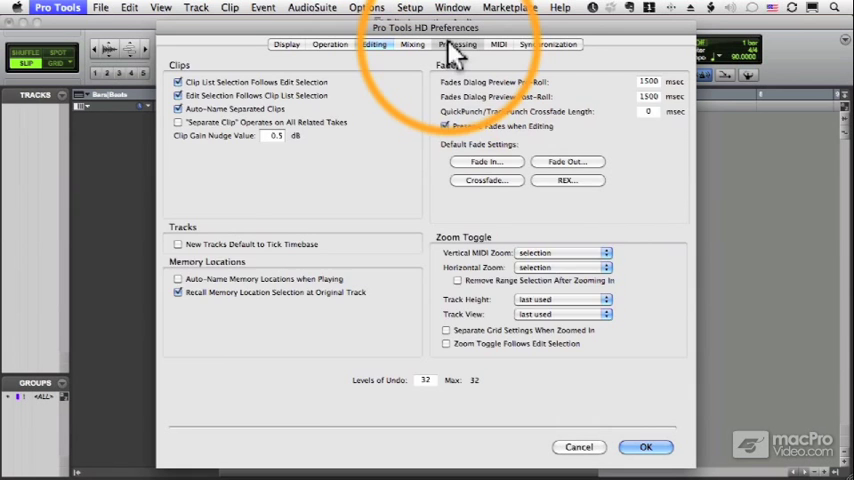
left_click(457, 44)
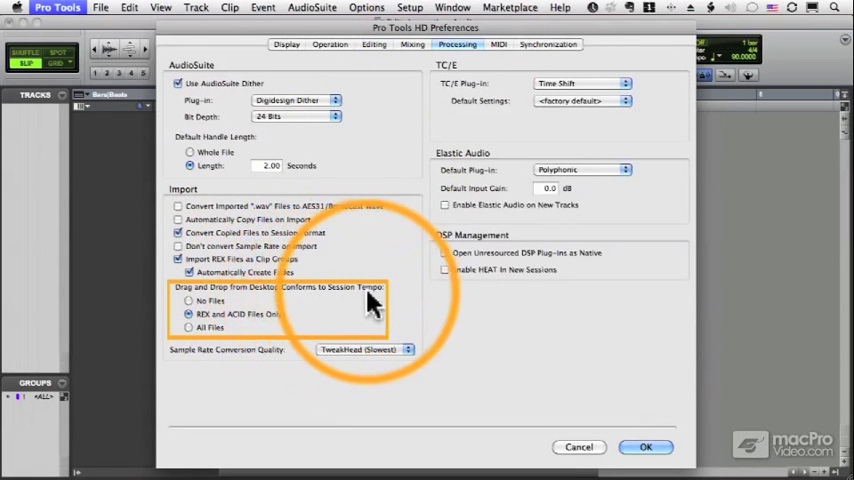
mouse_move(220, 327)
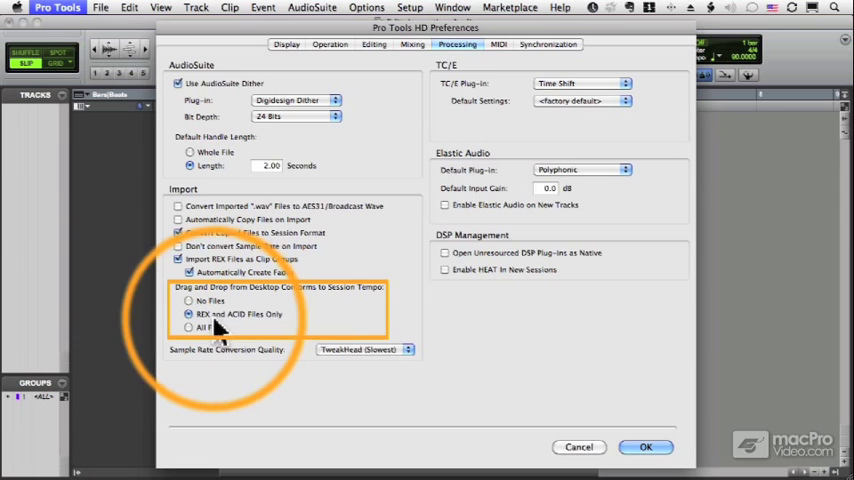
left_click(645, 447)
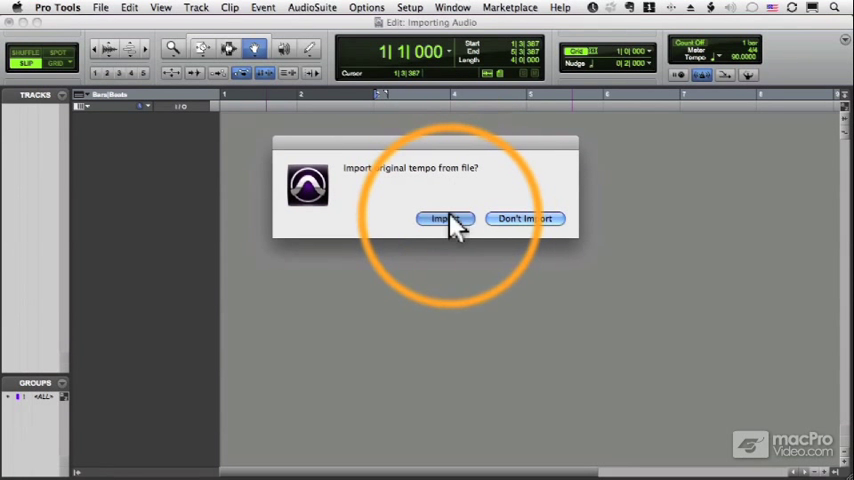
Import the New Orleans 03 REX file's original tempo into the session.
left_click(444, 218)
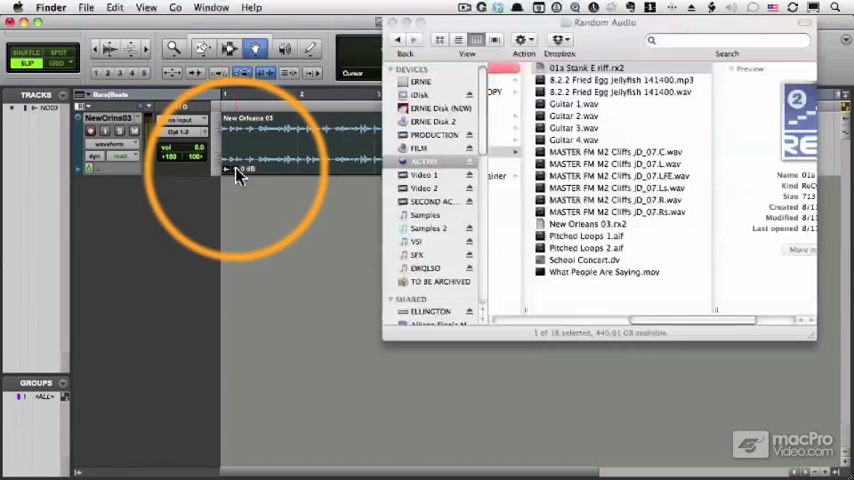
Add the '01a Stank E riff' guitar loop as a second track beside New Orleans 03.
left_click(588, 68)
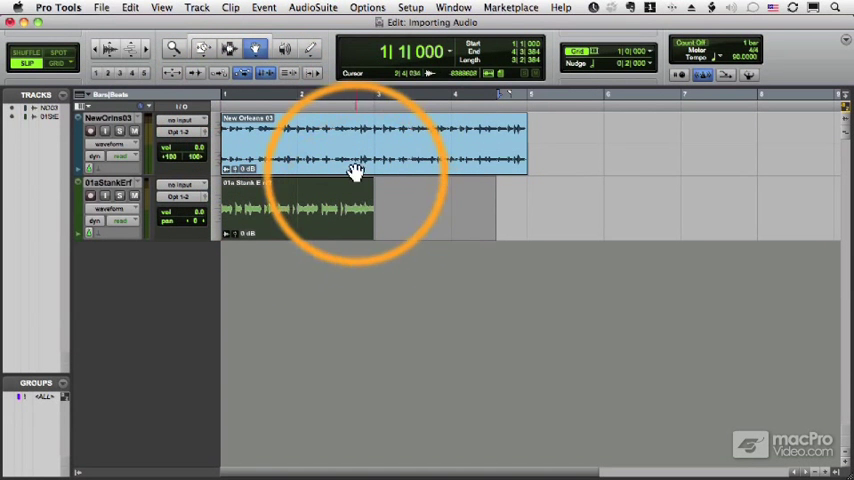
left_click(204, 49)
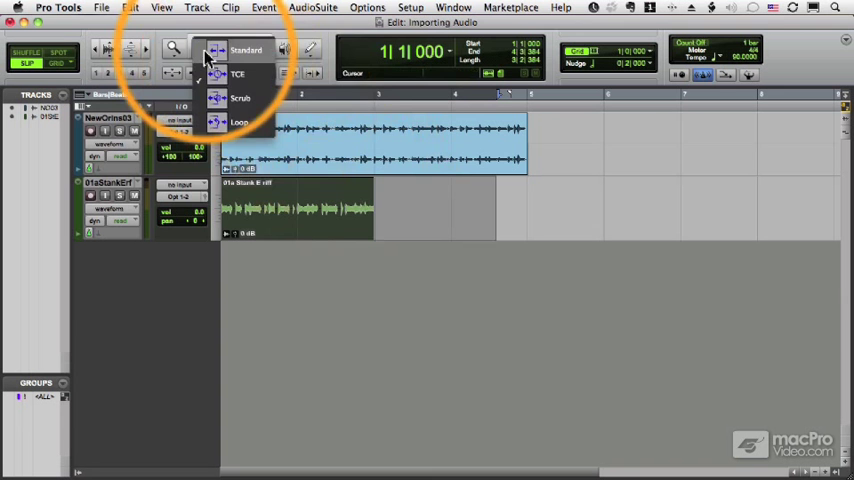